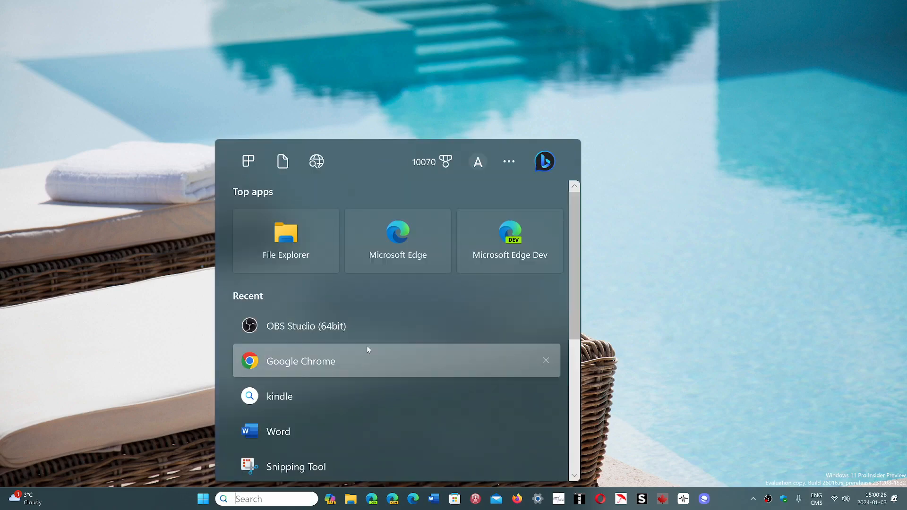
- Launch Google Chrome from Start and show About Chrome via the menu's Help options
click(301, 361)
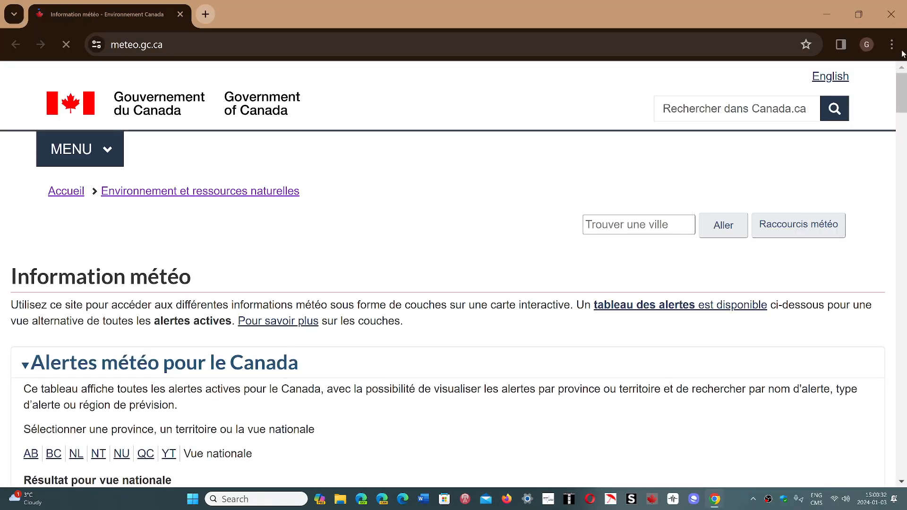
click(891, 45)
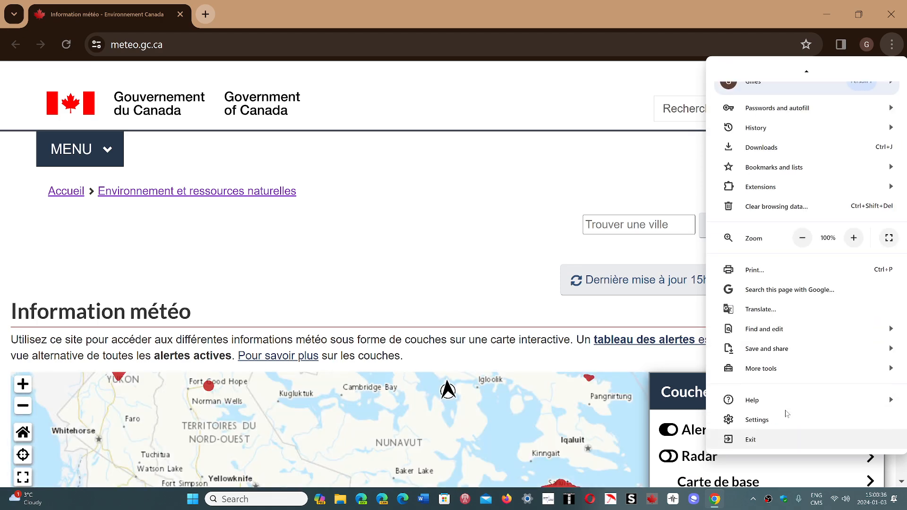
click(752, 400)
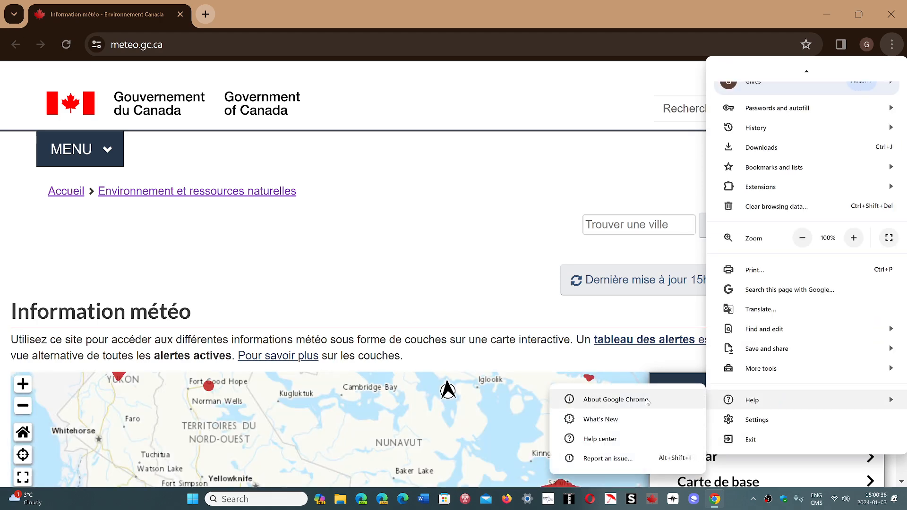
click(616, 398)
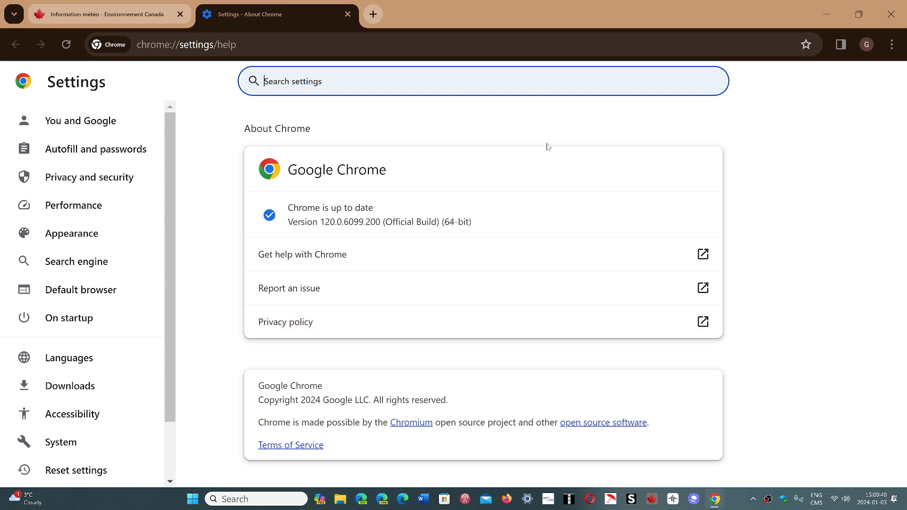
mouse_move(565, 151)
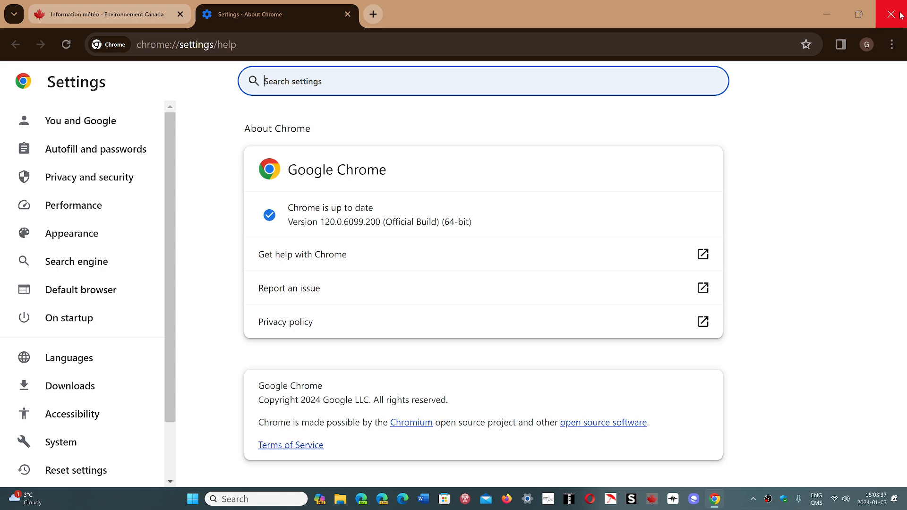
- Close the Chrome window, returning to the Windows desktop
click(891, 14)
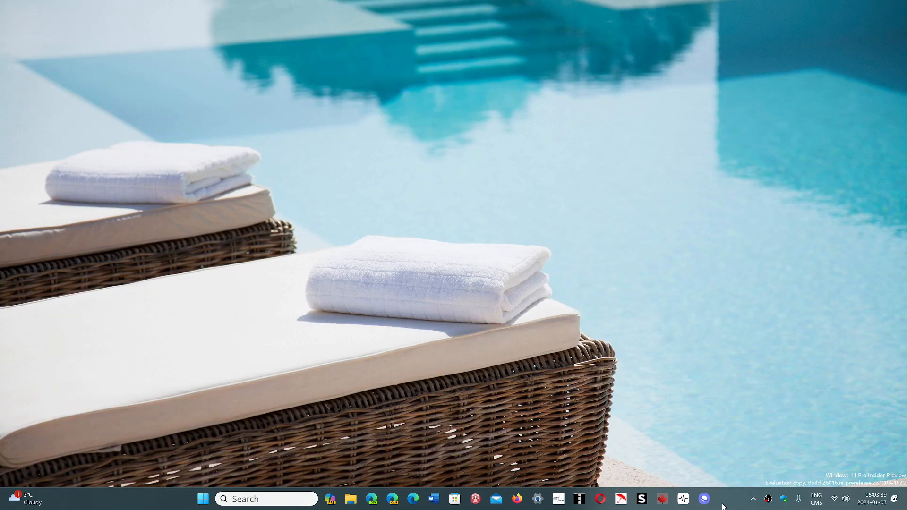